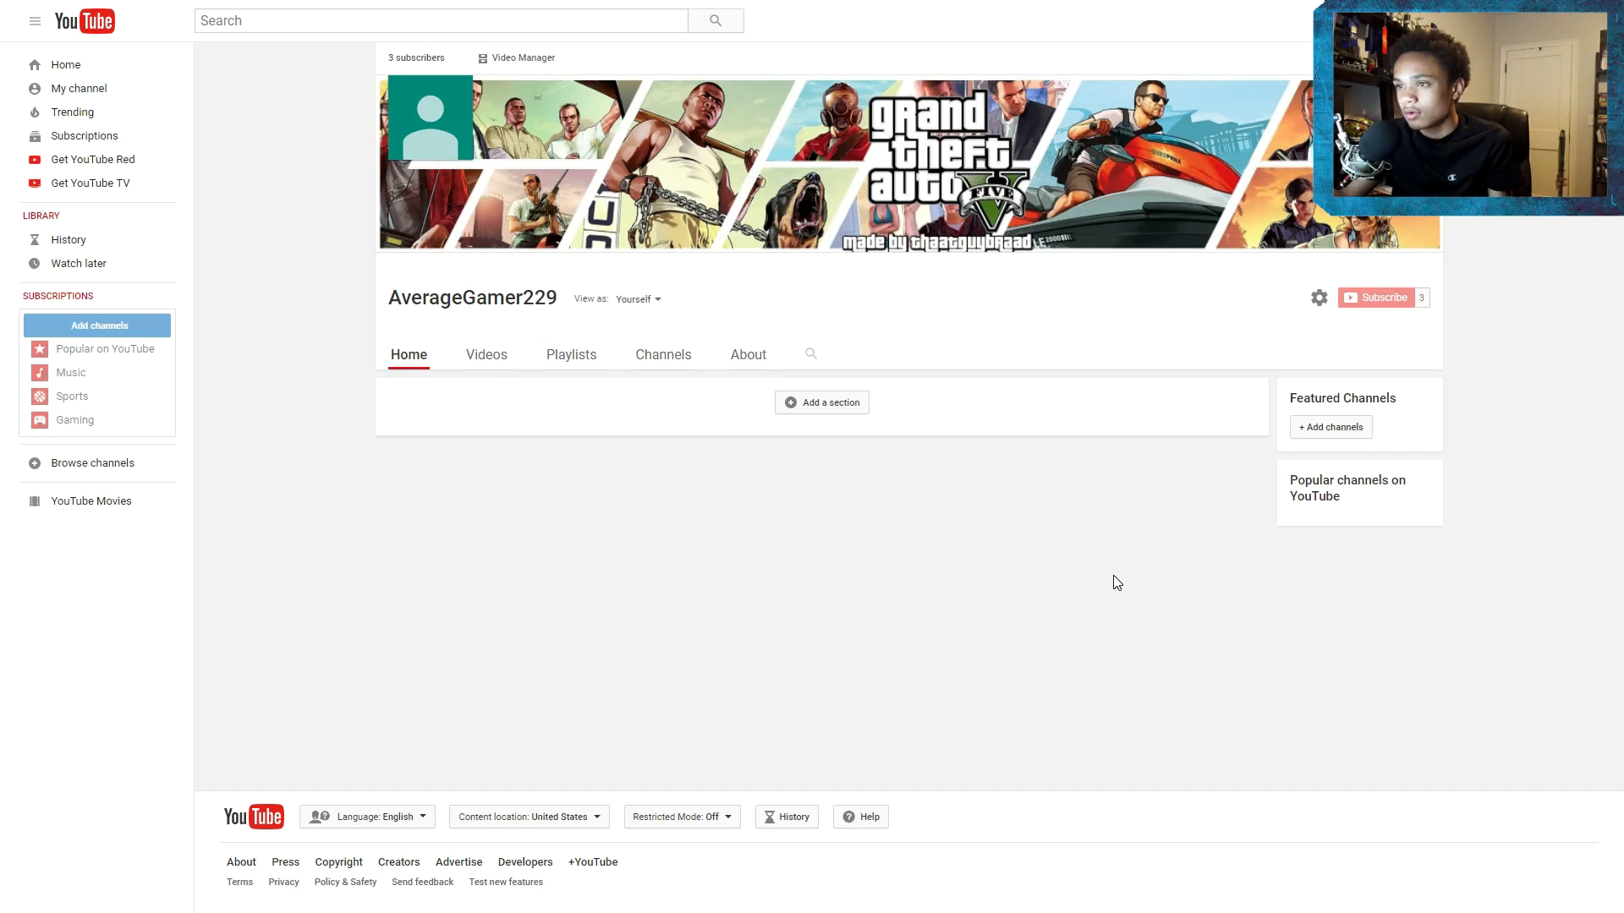
mouse_move(716, 659)
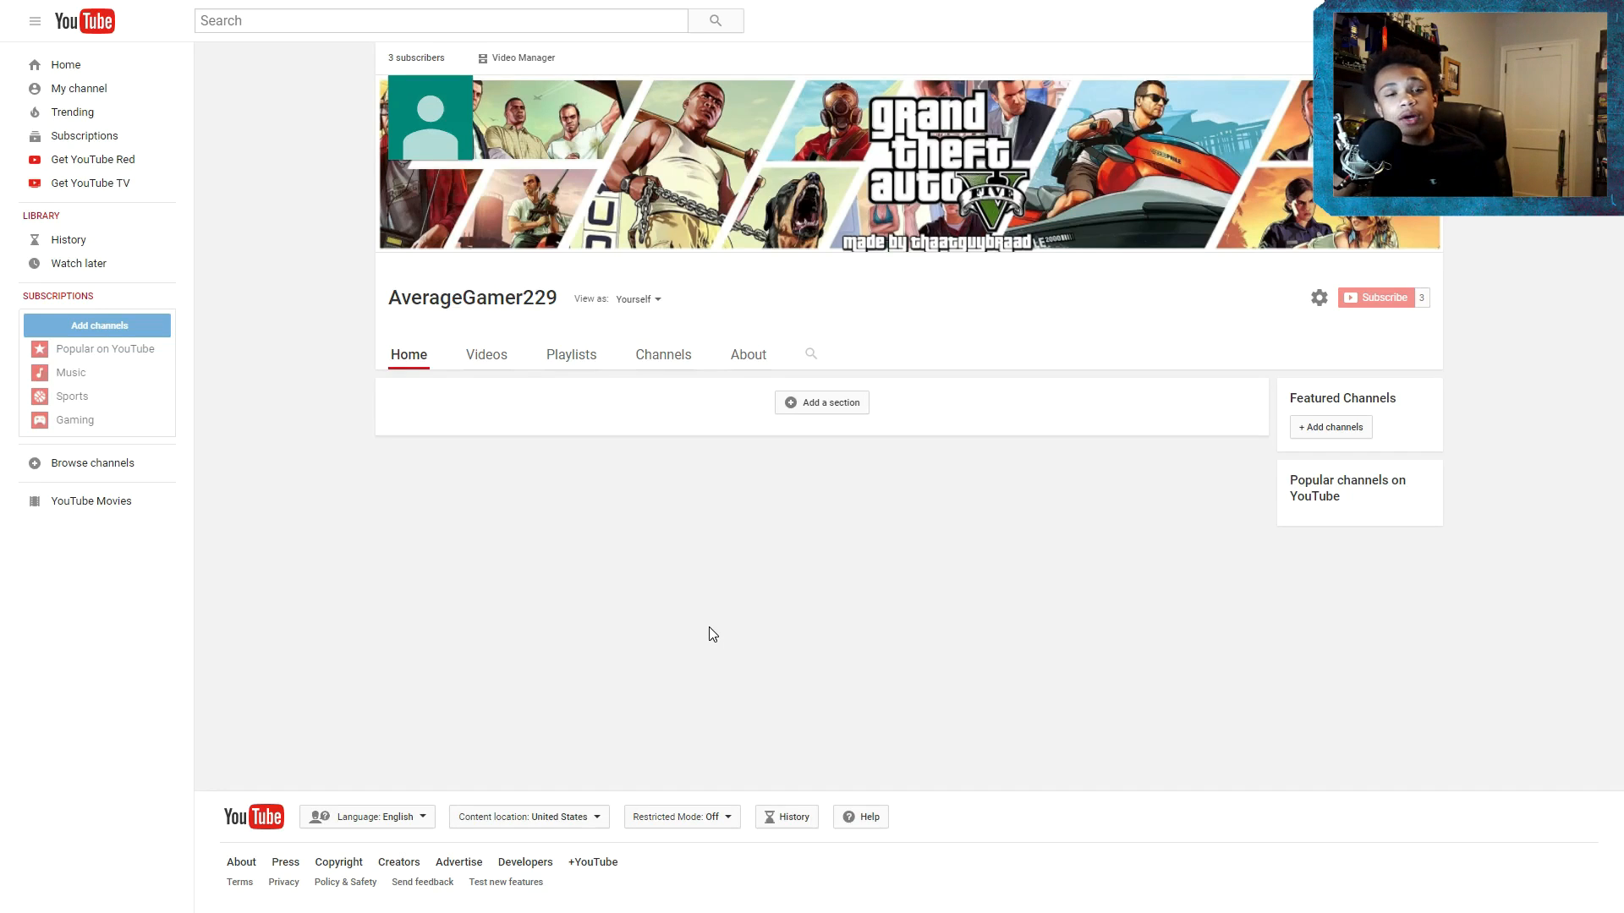
Open the About tab to view the channel description and art credits
left_click(747, 354)
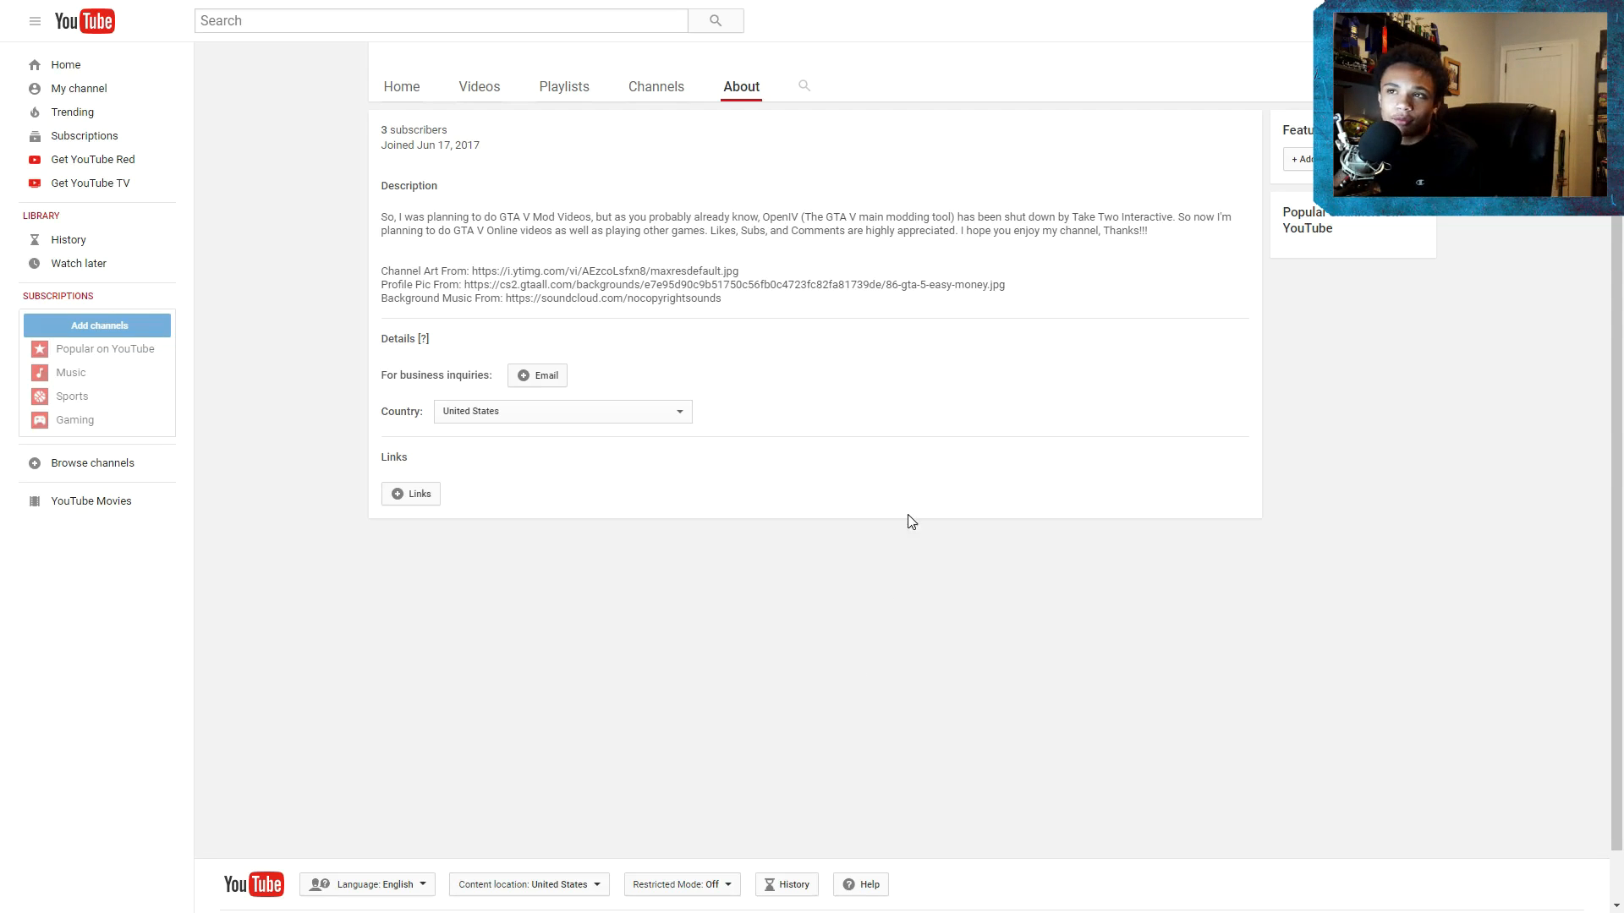
Return to the Home tab with the GTA V banner
left_click(402, 86)
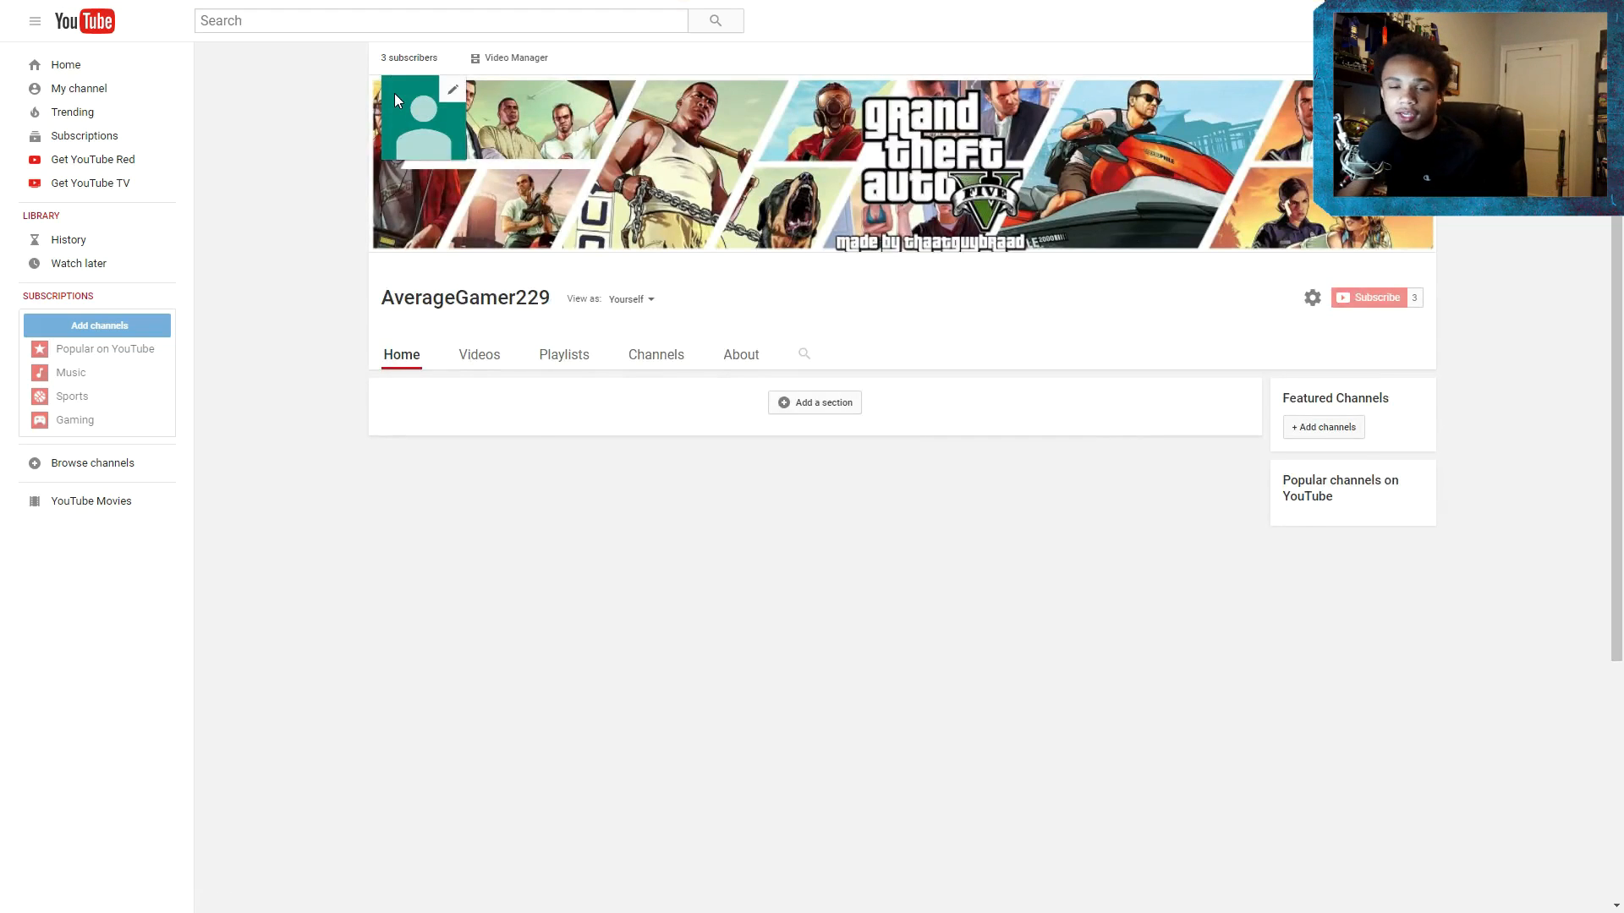